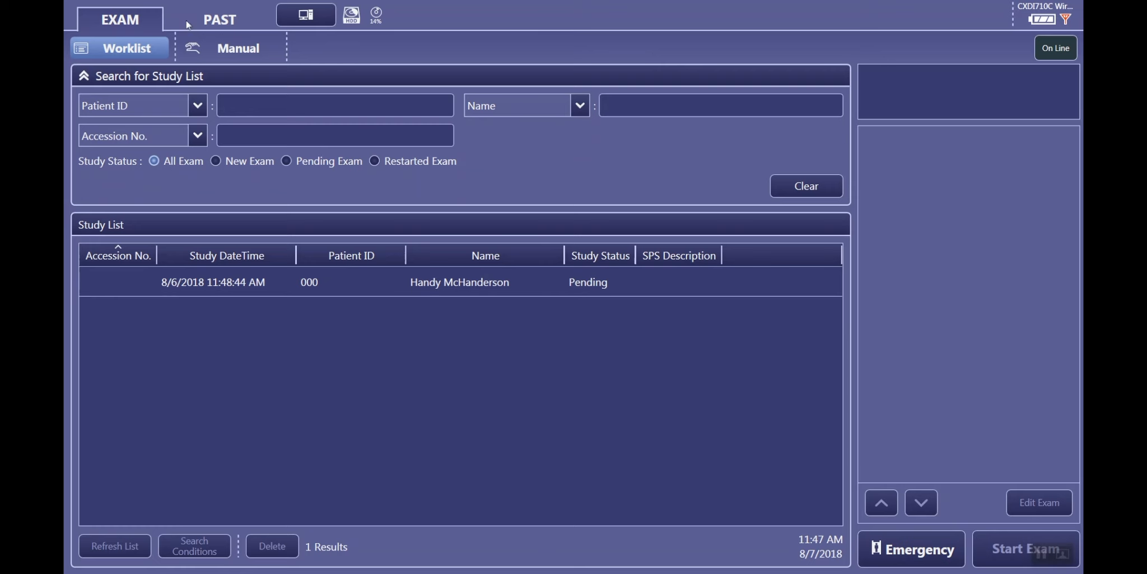
Step: Switch to the Past list showing today's three completed studies
click(218, 19)
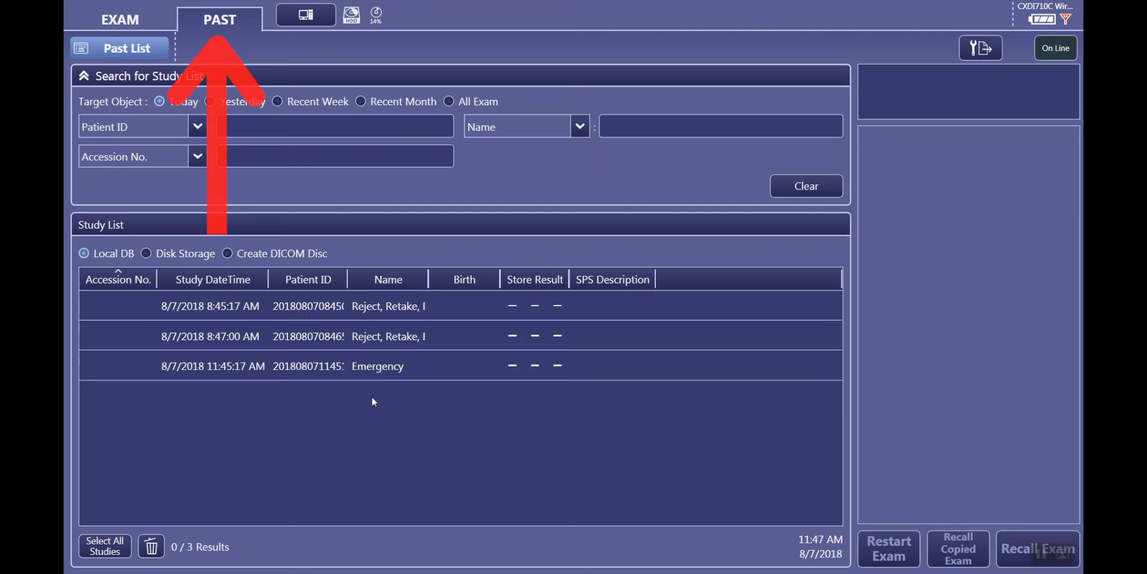
Step: Restart the completed Emergency study and confirm sending it back to the worklist
click(377, 366)
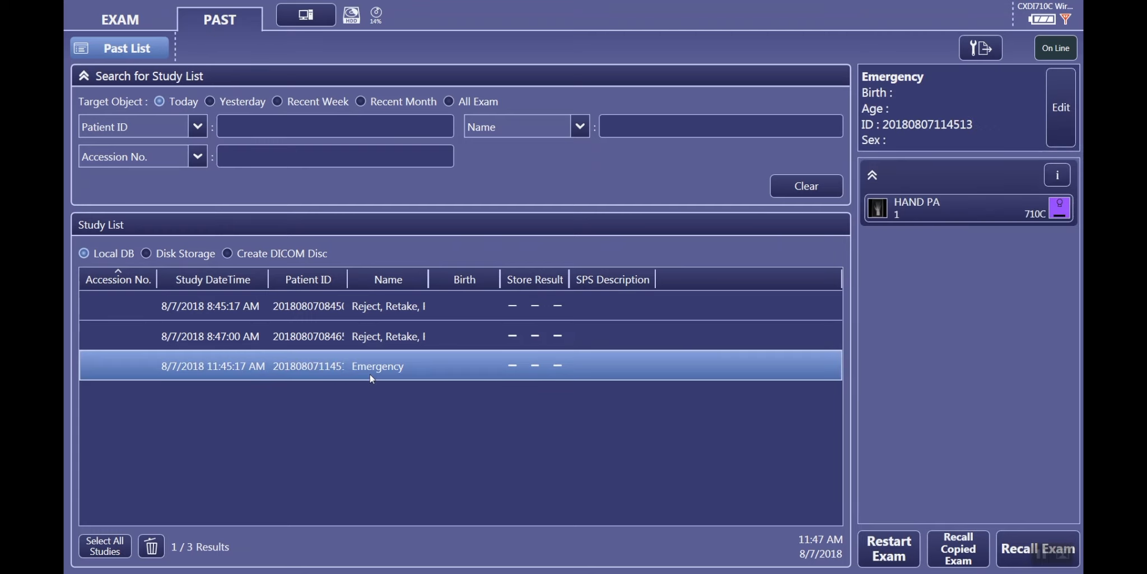
mouse_move(764, 433)
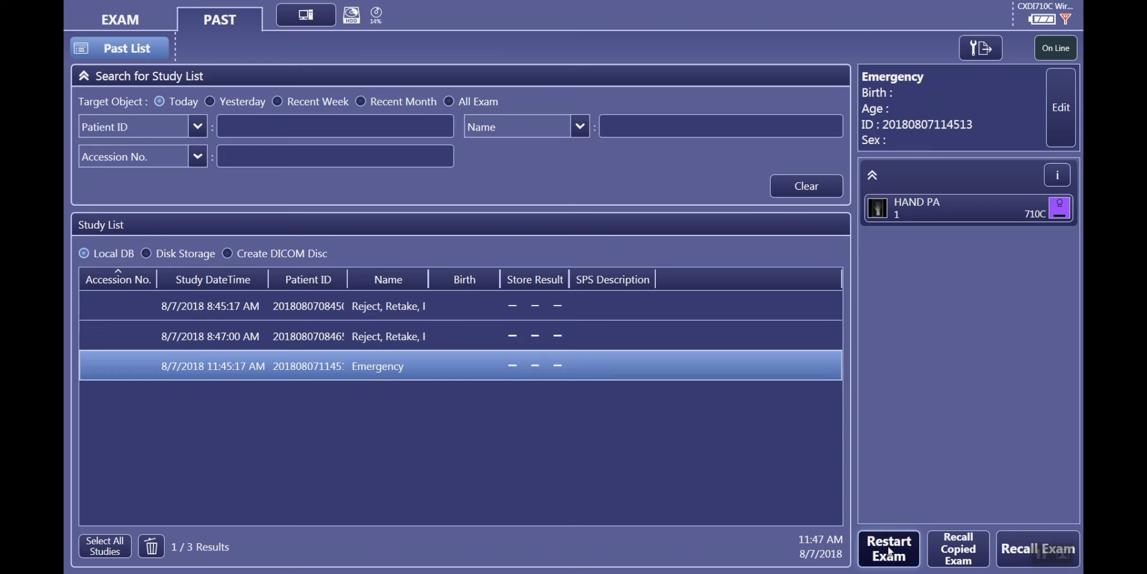
click(888, 548)
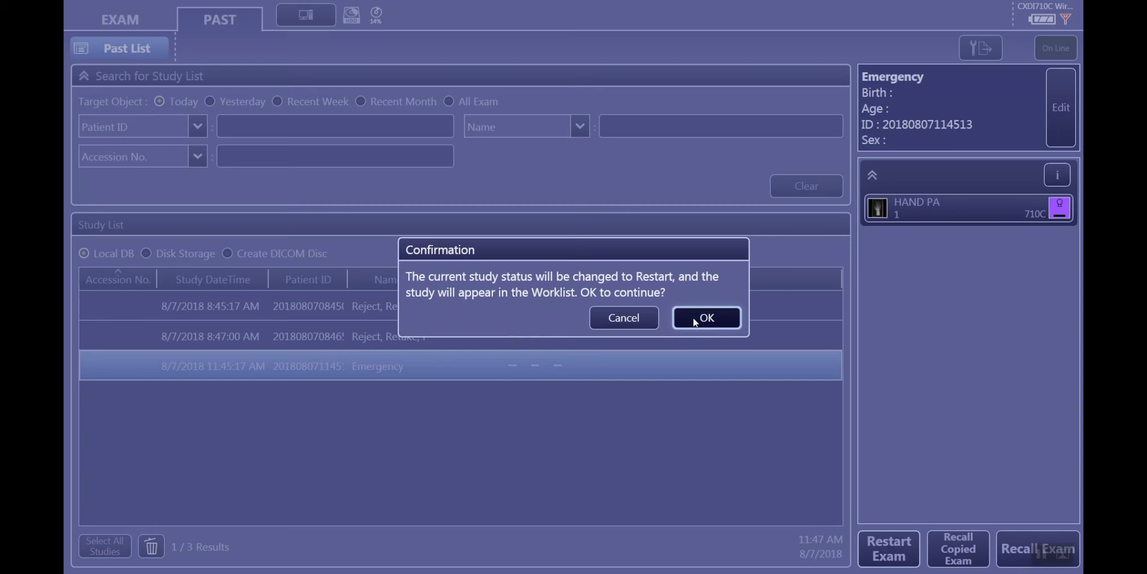
click(705, 317)
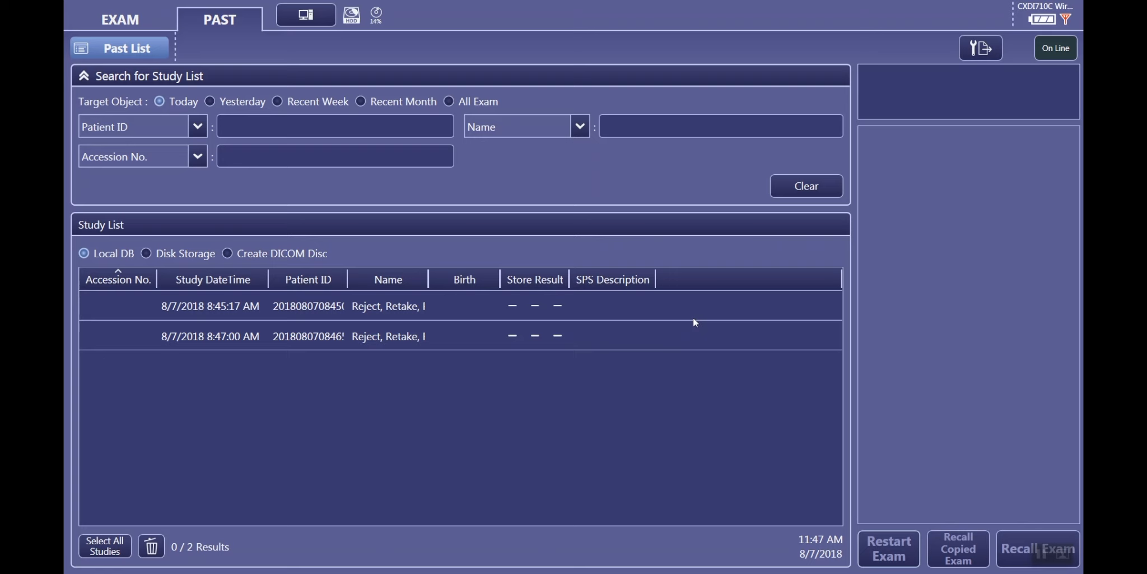
mouse_move(684, 340)
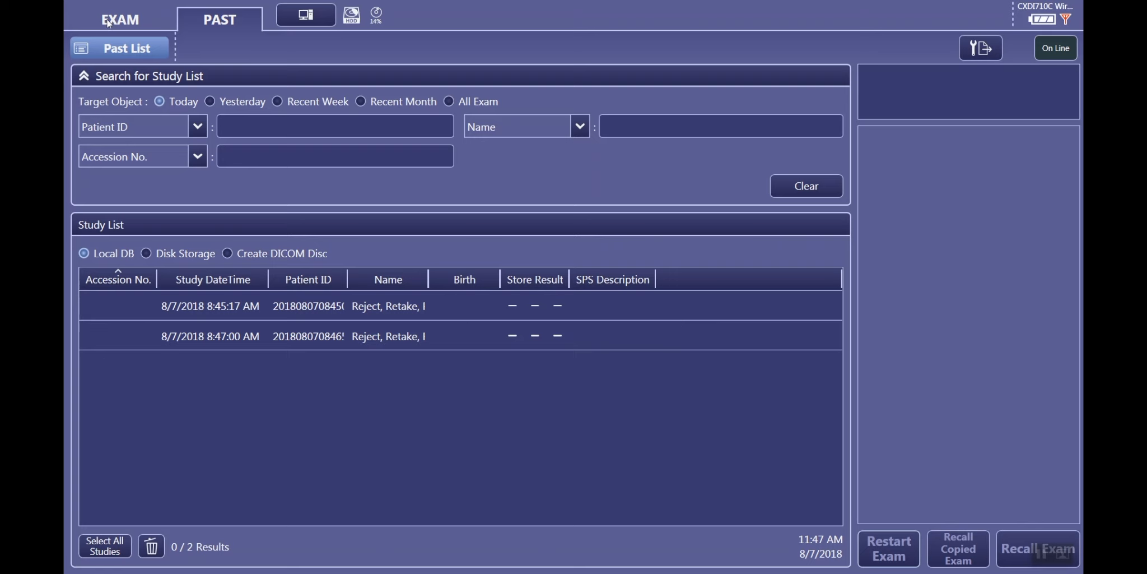
Step: Return to the worklist and select the Emergency study marked Restarted
click(118, 19)
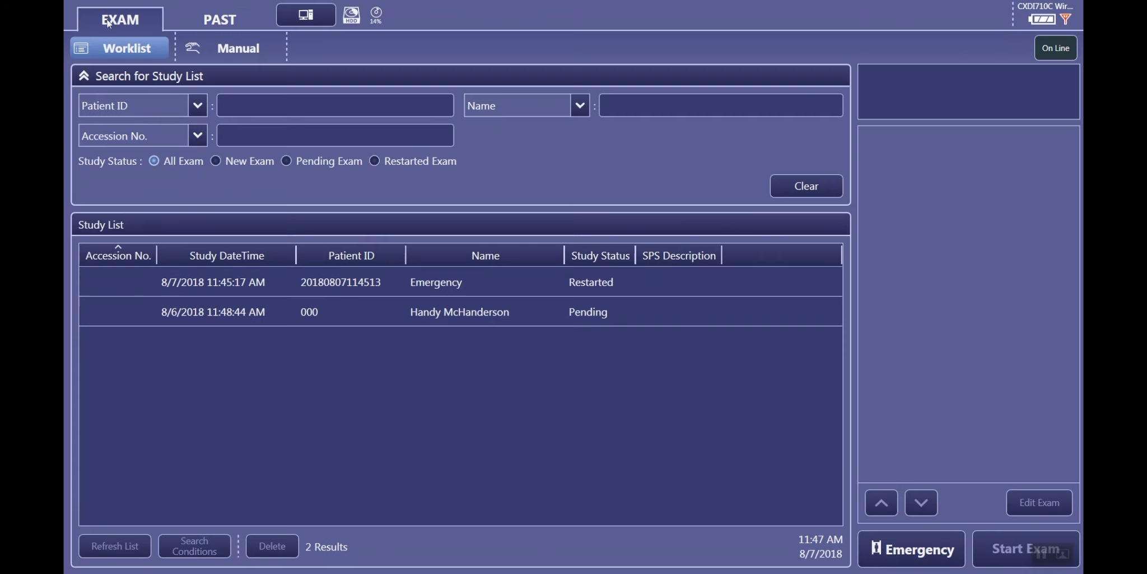
mouse_move(179, 182)
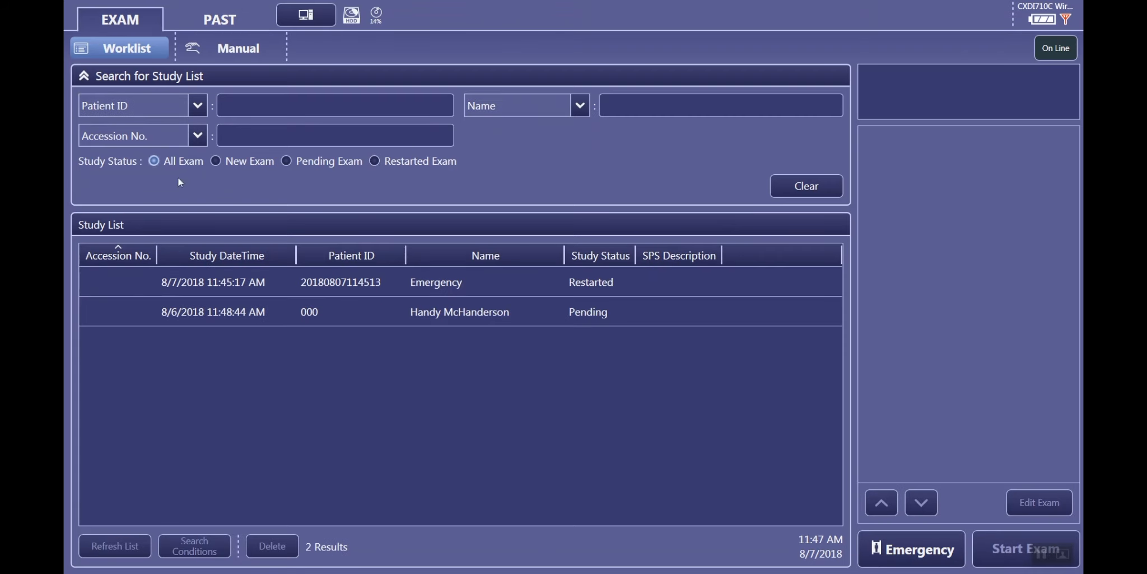
click(436, 281)
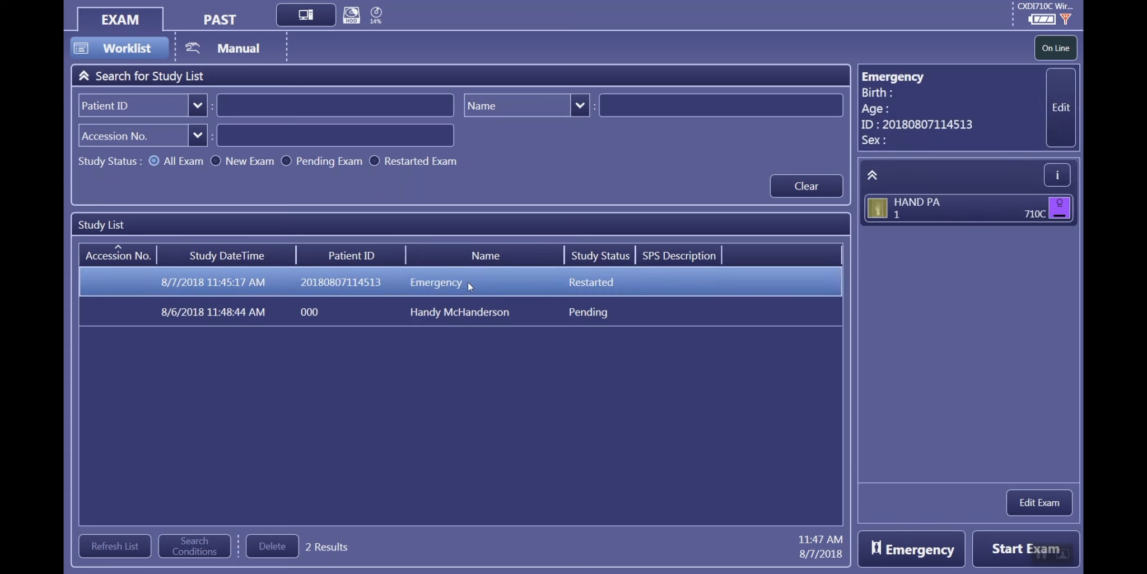
mouse_move(1026, 548)
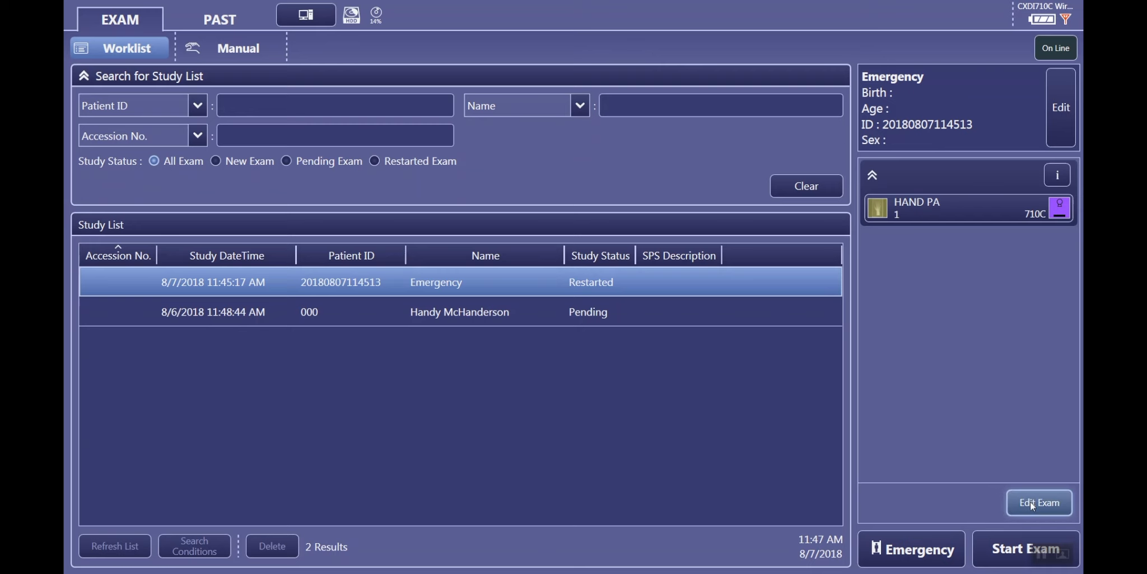
Step: Add a second HAND PA view from Upper Extremity and start the exam
click(1039, 502)
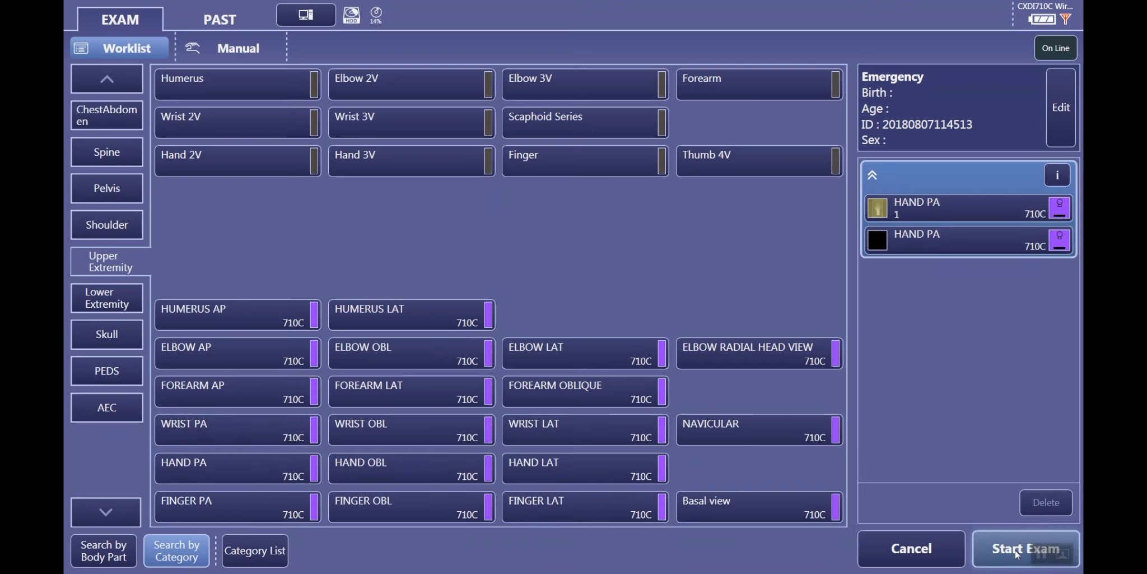
click(1025, 546)
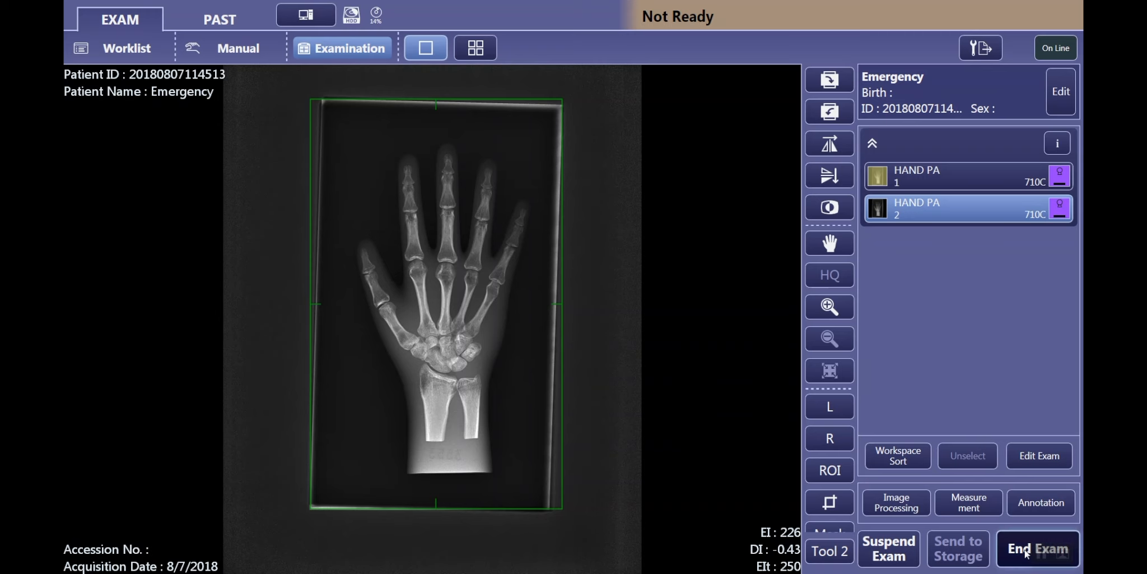
Step: End the Emergency exam after capturing the extra HAND PA image
click(1037, 548)
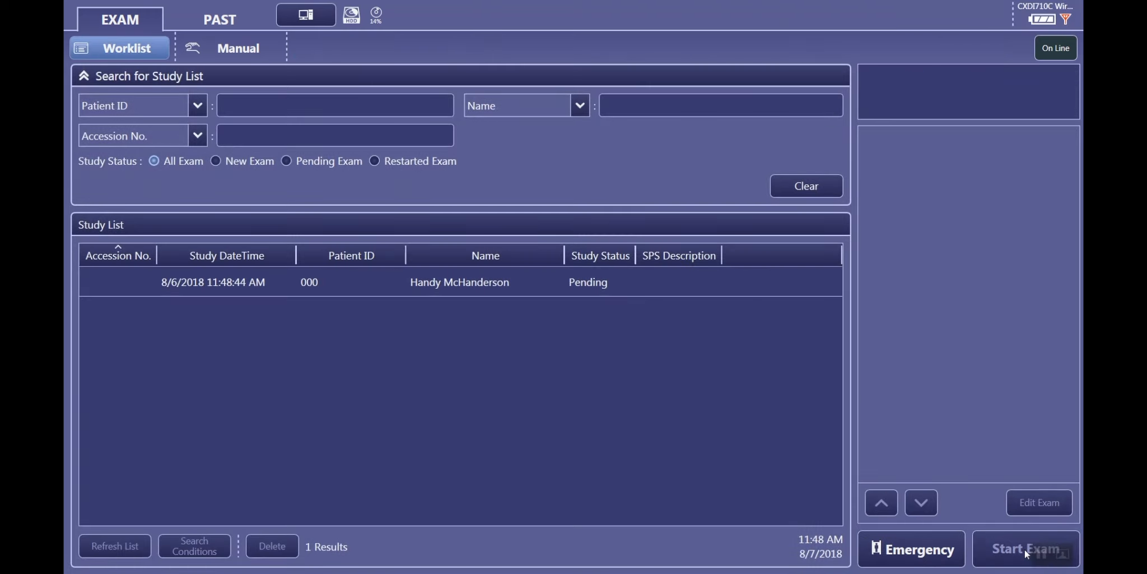